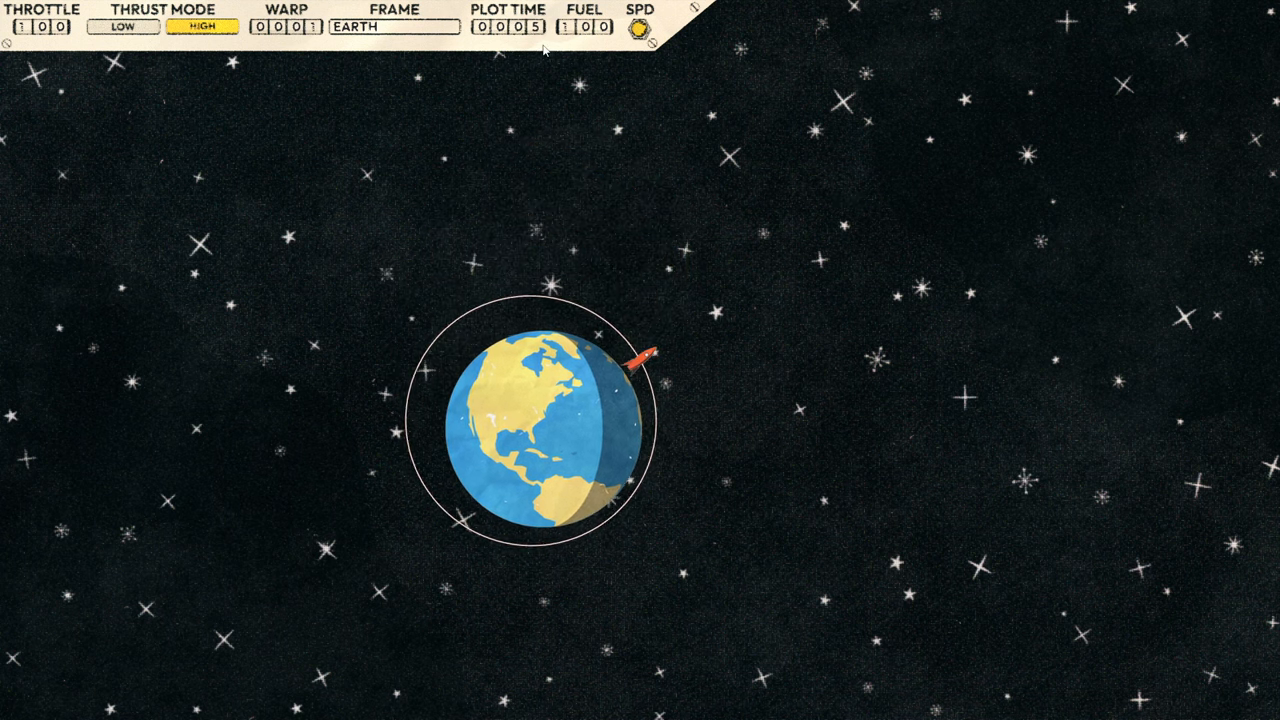
Step: Burn from low Earth orbit at Throttle 028 with Plot Time 0479, stretching the path into a long ellipse toward the Moon
click(392, 28)
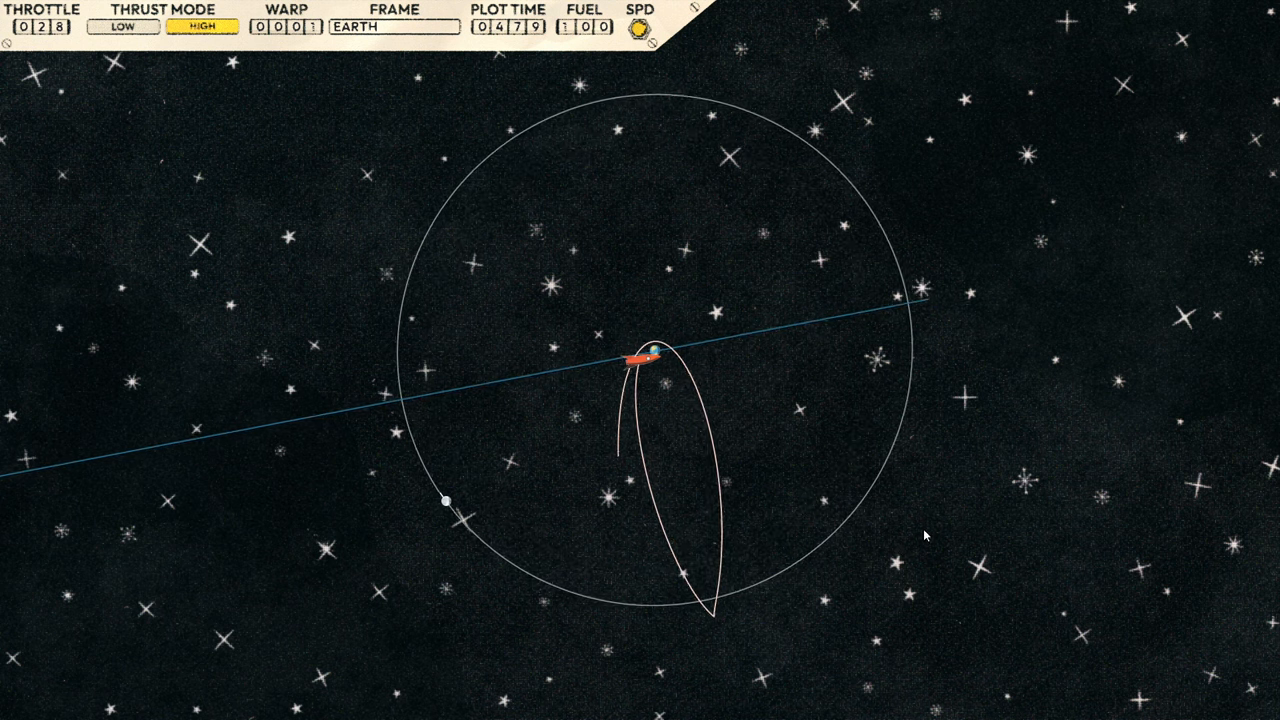
Step: Warp the coast to the Moon and switch the FRAME to MOON so the path curves past it
click(392, 28)
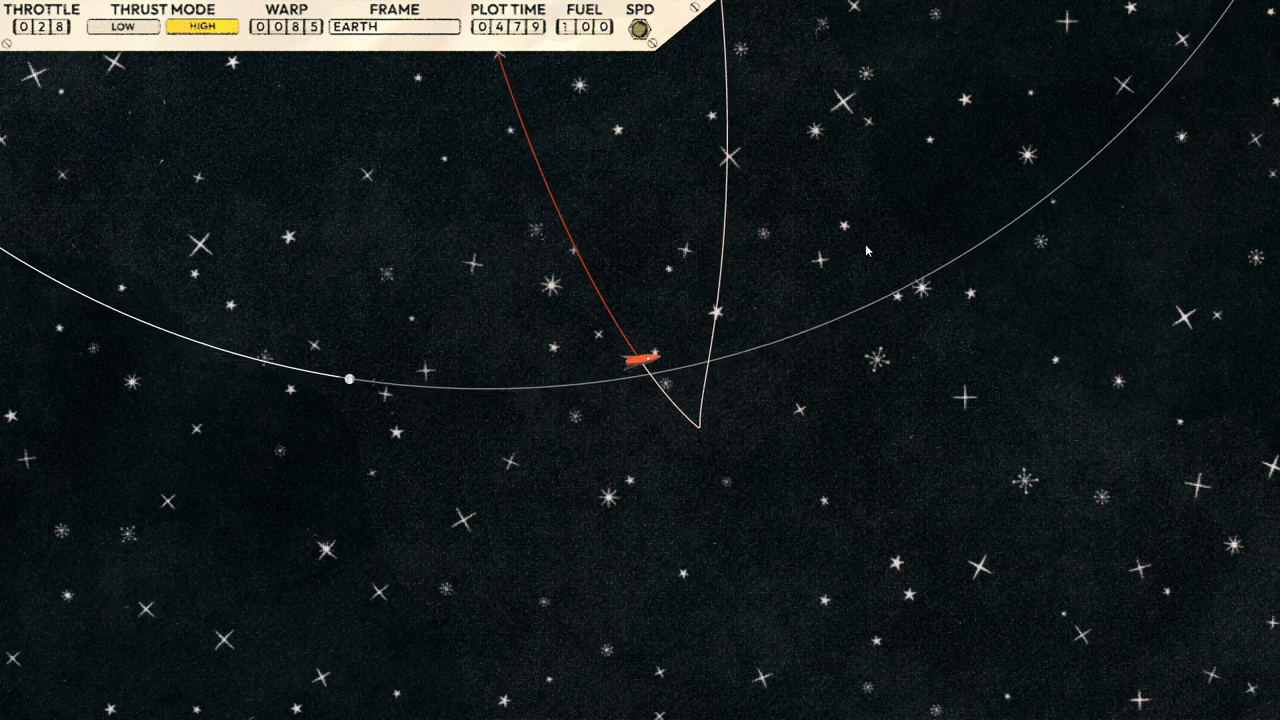
click(392, 28)
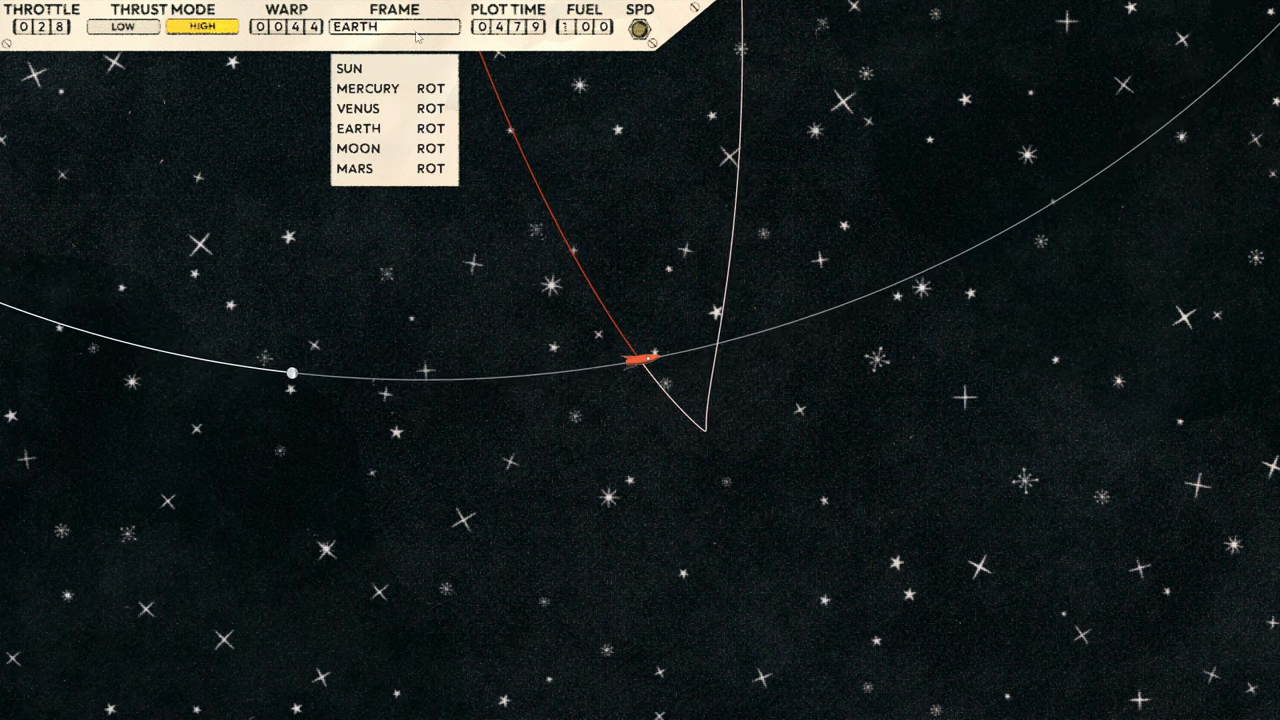
click(356, 148)
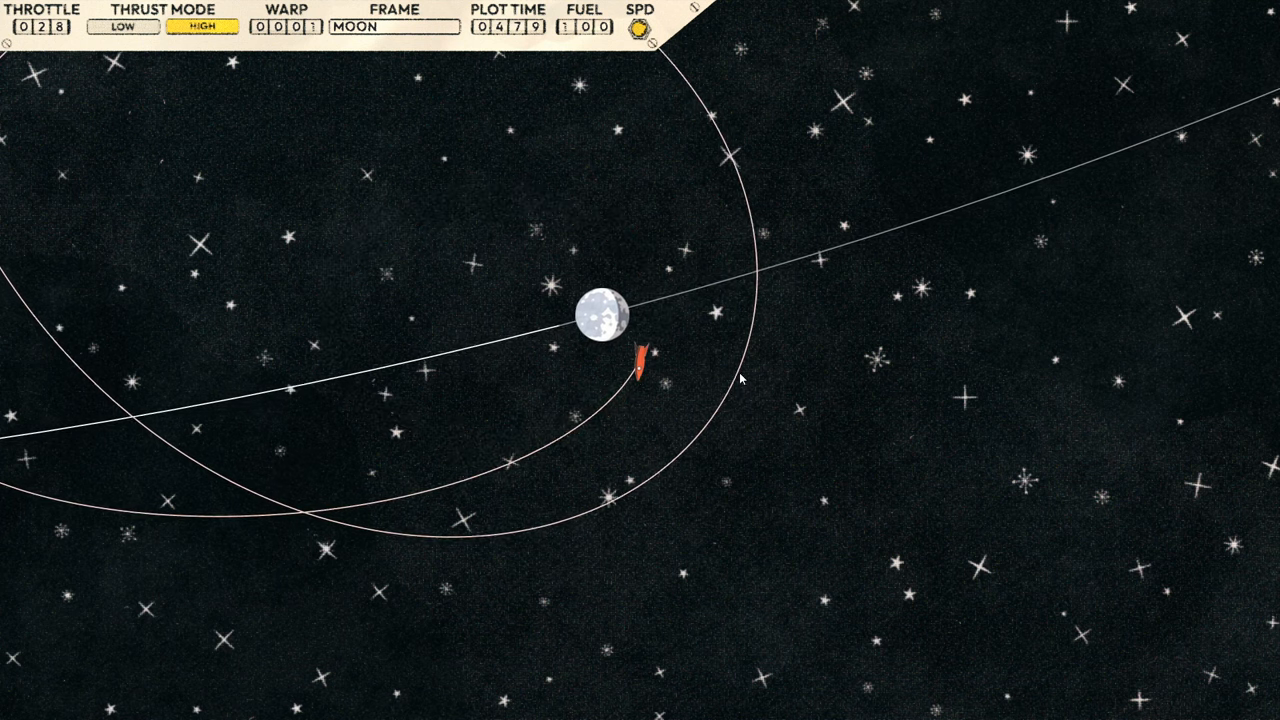
Step: After looping around the Moon at Warp 0001, switch the FRAME back to EARTH
click(392, 28)
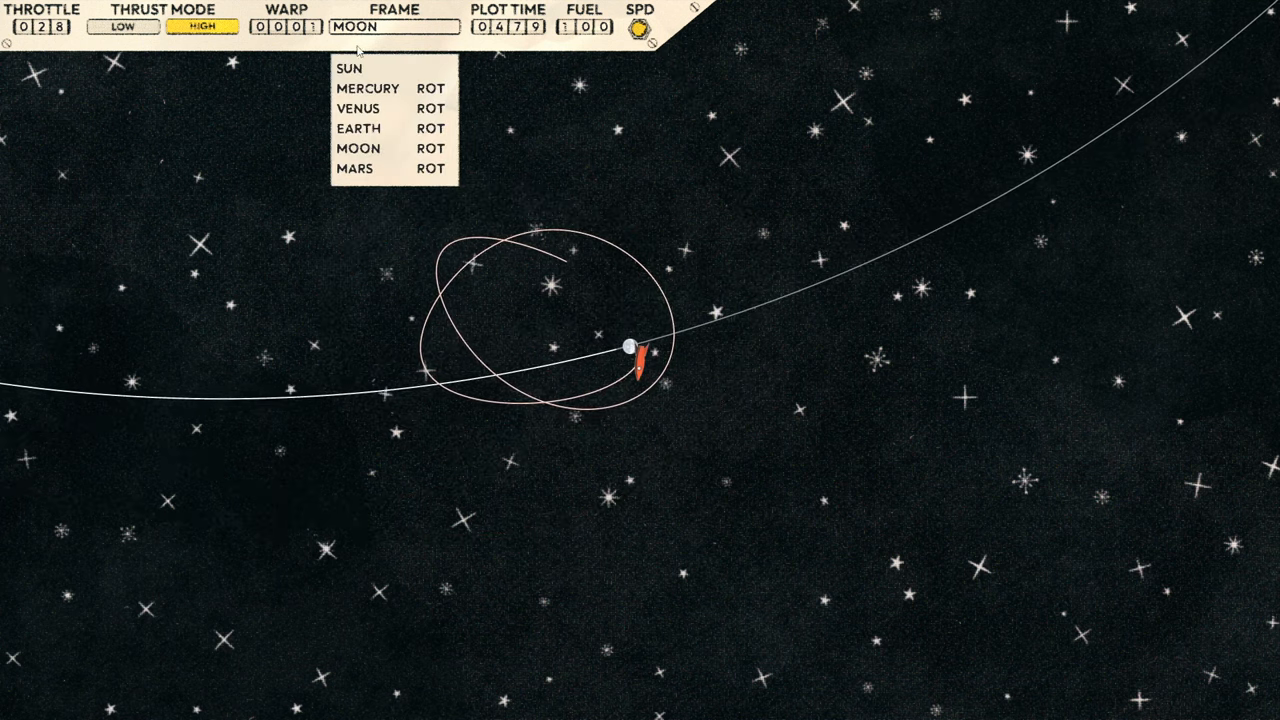
click(358, 128)
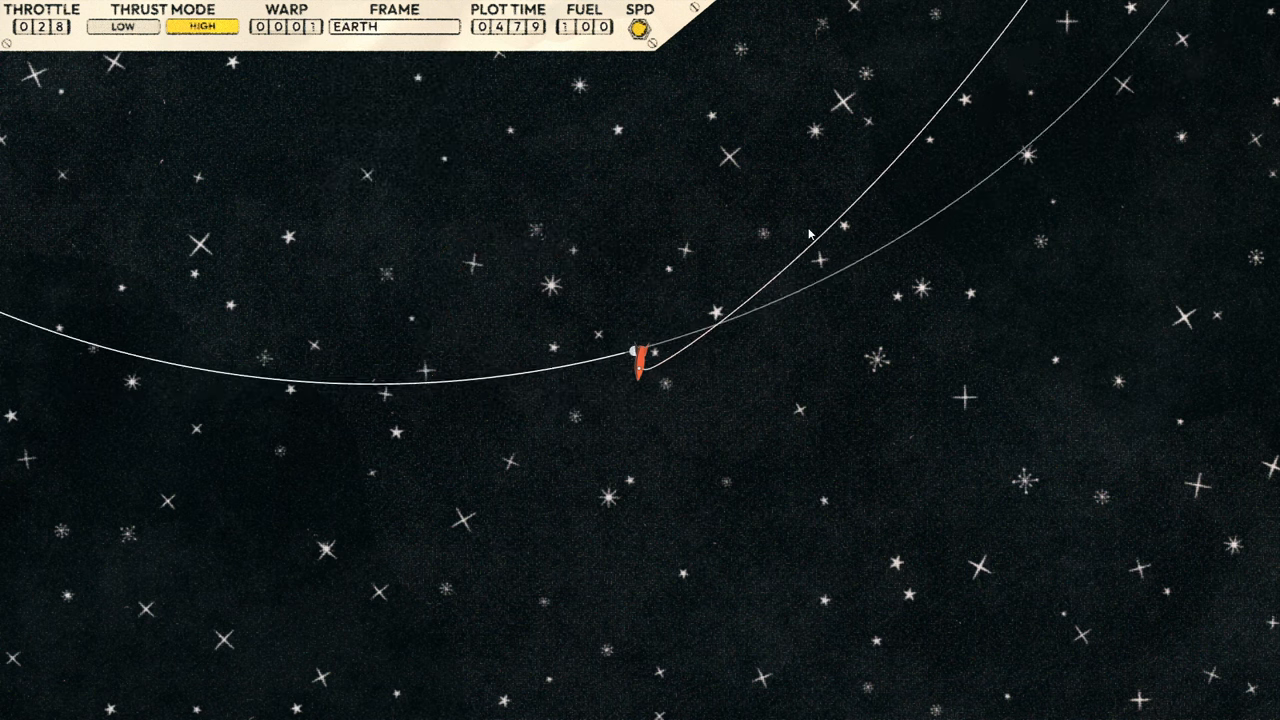